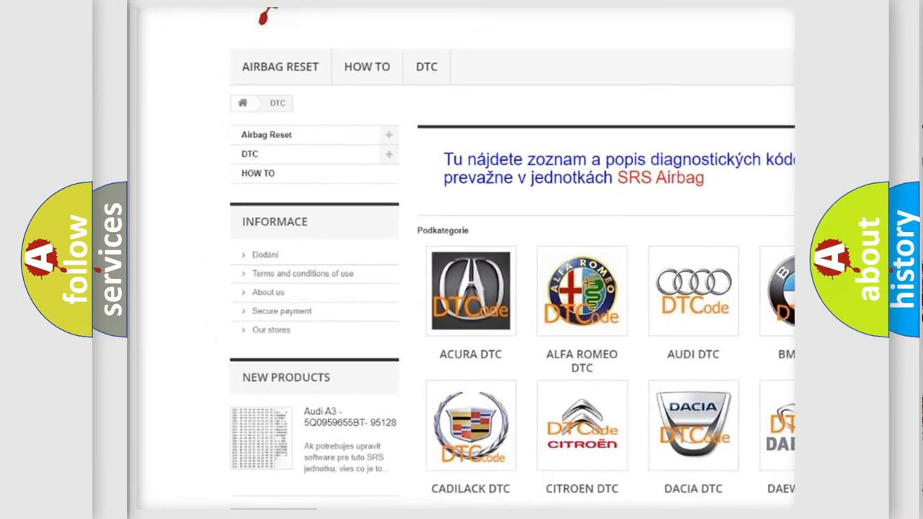
{"action": "scroll", "scroll_direction": "down", "scroll_amount": 3}
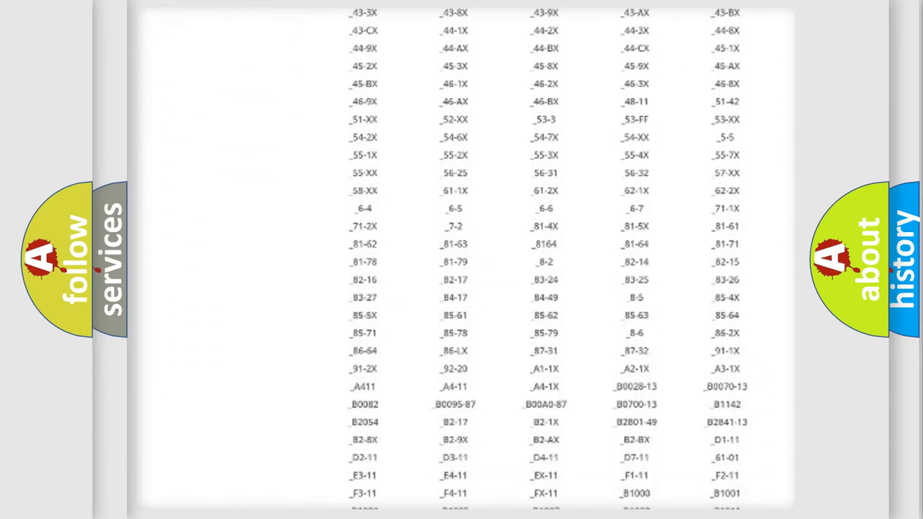
{"action": "scroll", "scroll_direction": "down", "scroll_amount": 3}
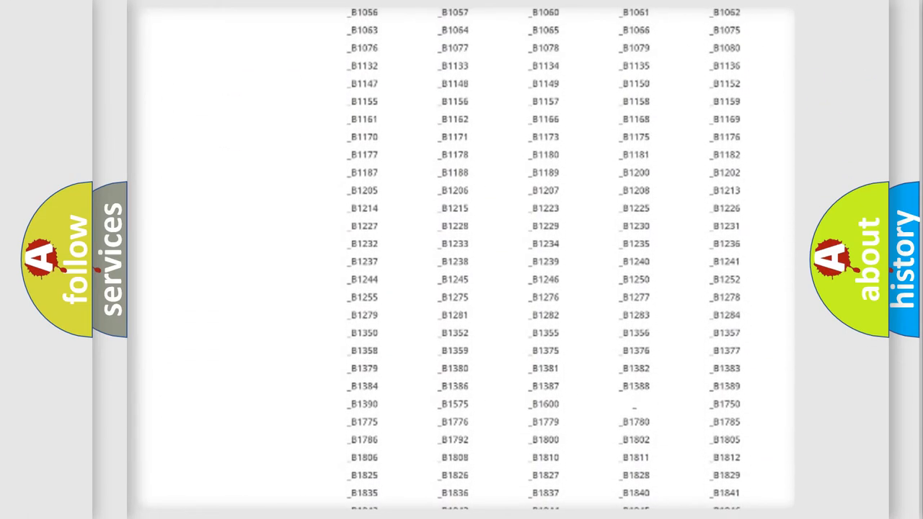